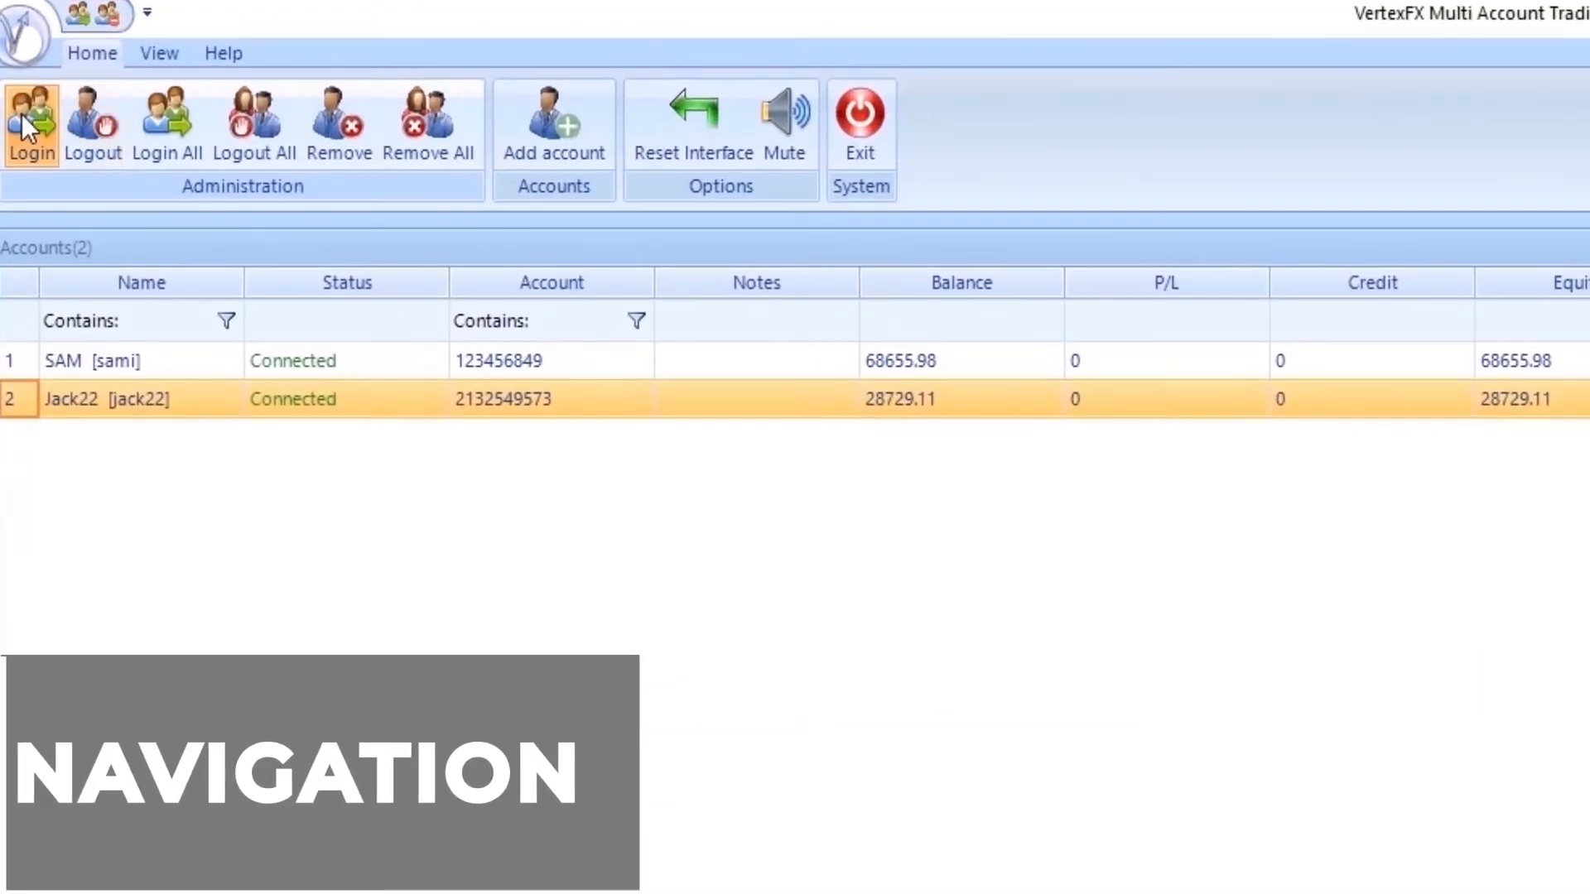
pyautogui.moveTo(72, 143)
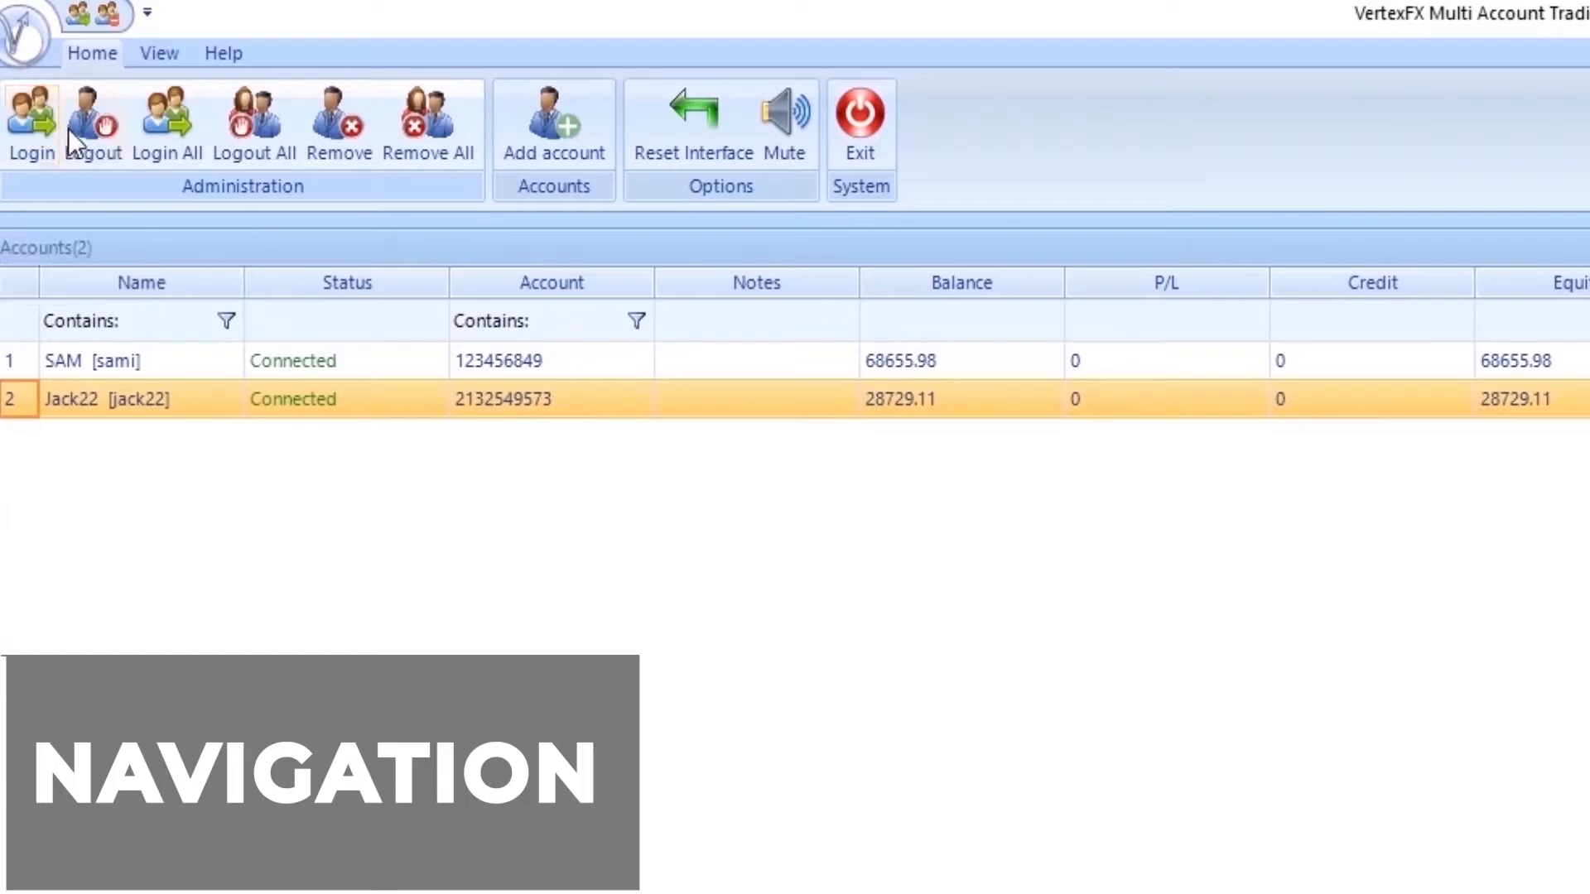
# Log out the Jack22 account, browse the online help topics, and review then dismiss the About Us product information
pyautogui.click(92, 124)
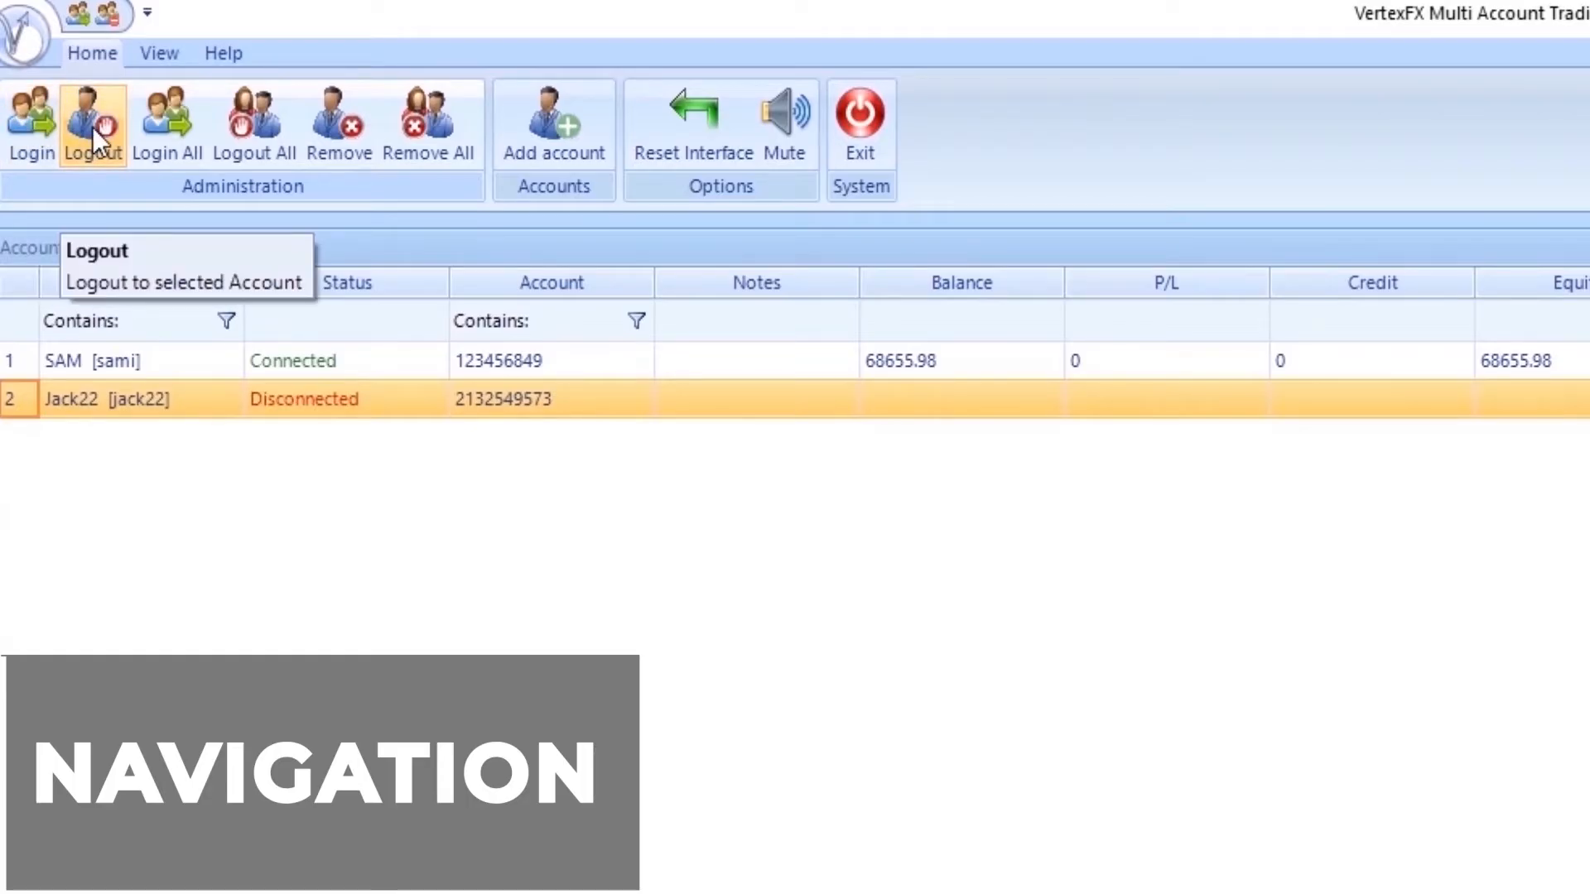
pyautogui.moveTo(165, 121)
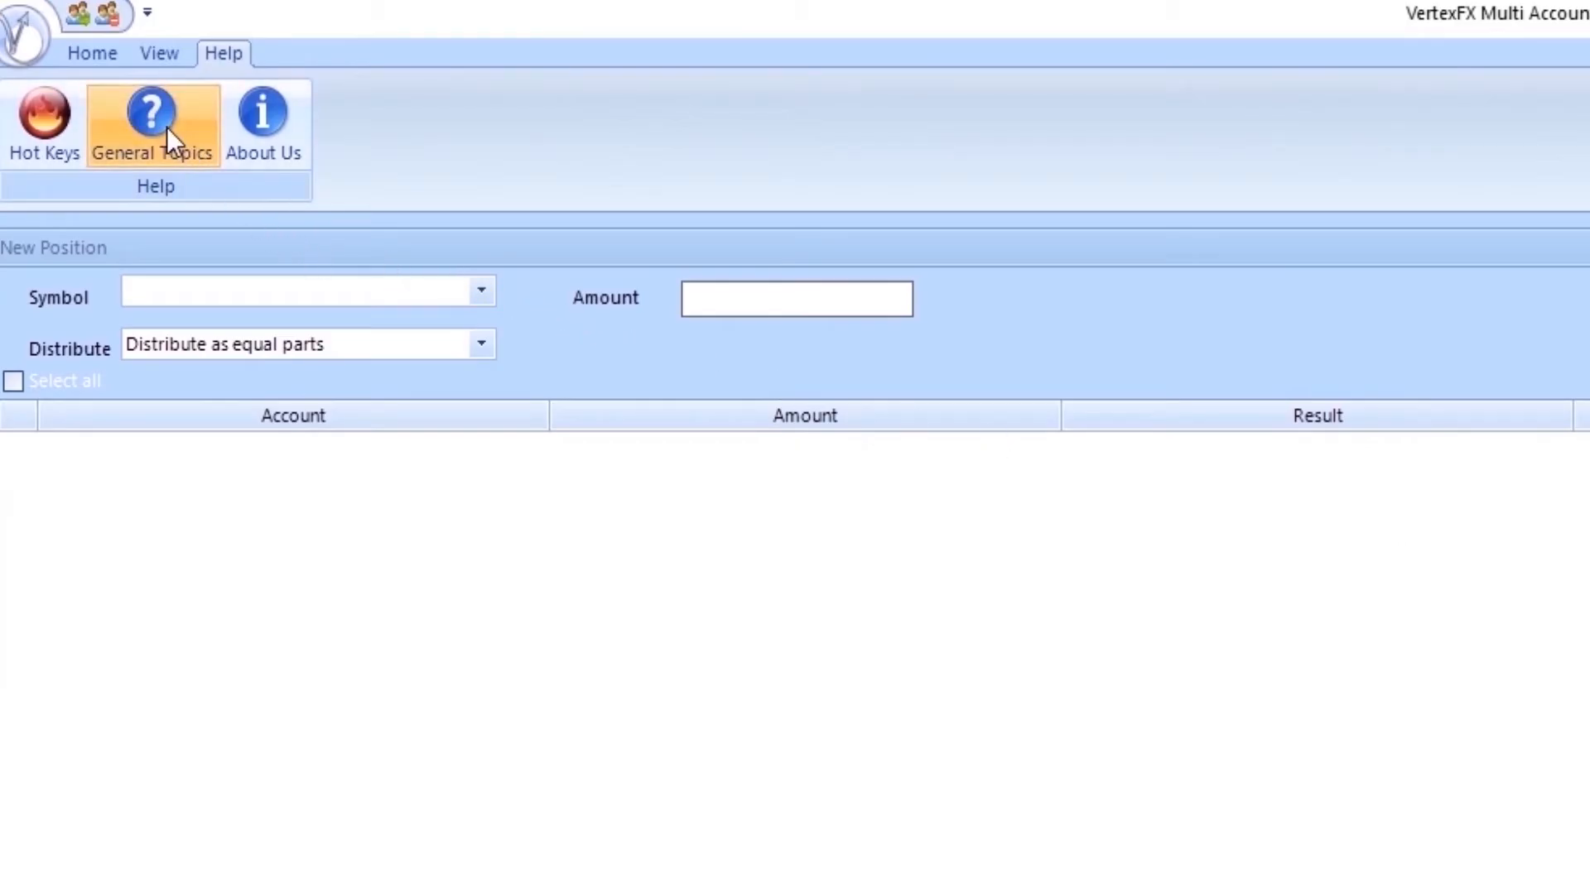
pyautogui.click(152, 120)
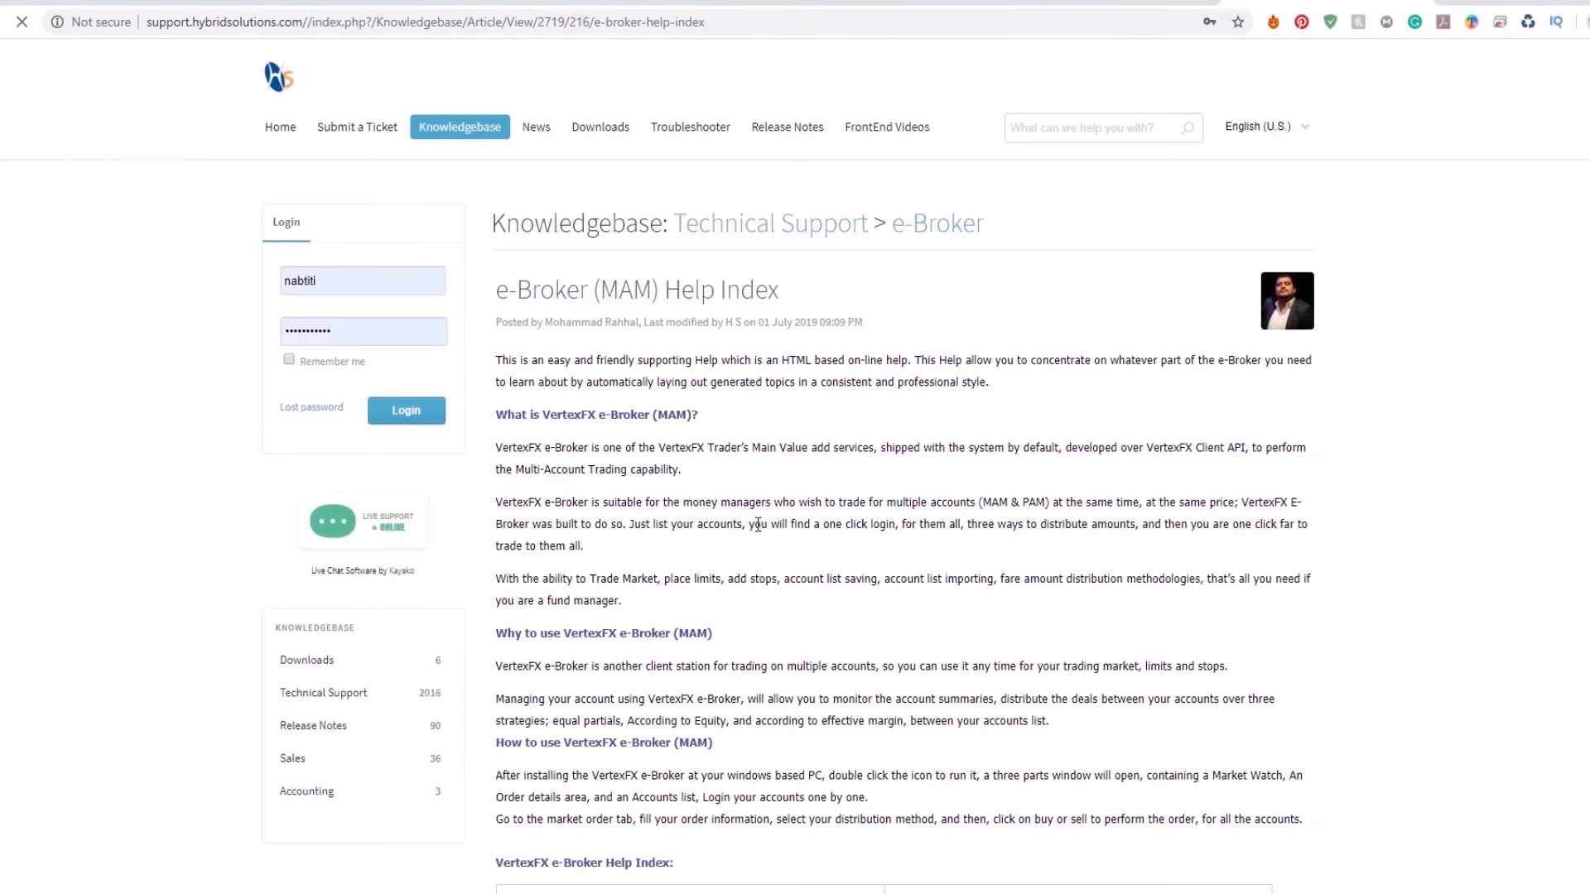
pyautogui.scroll(-3)
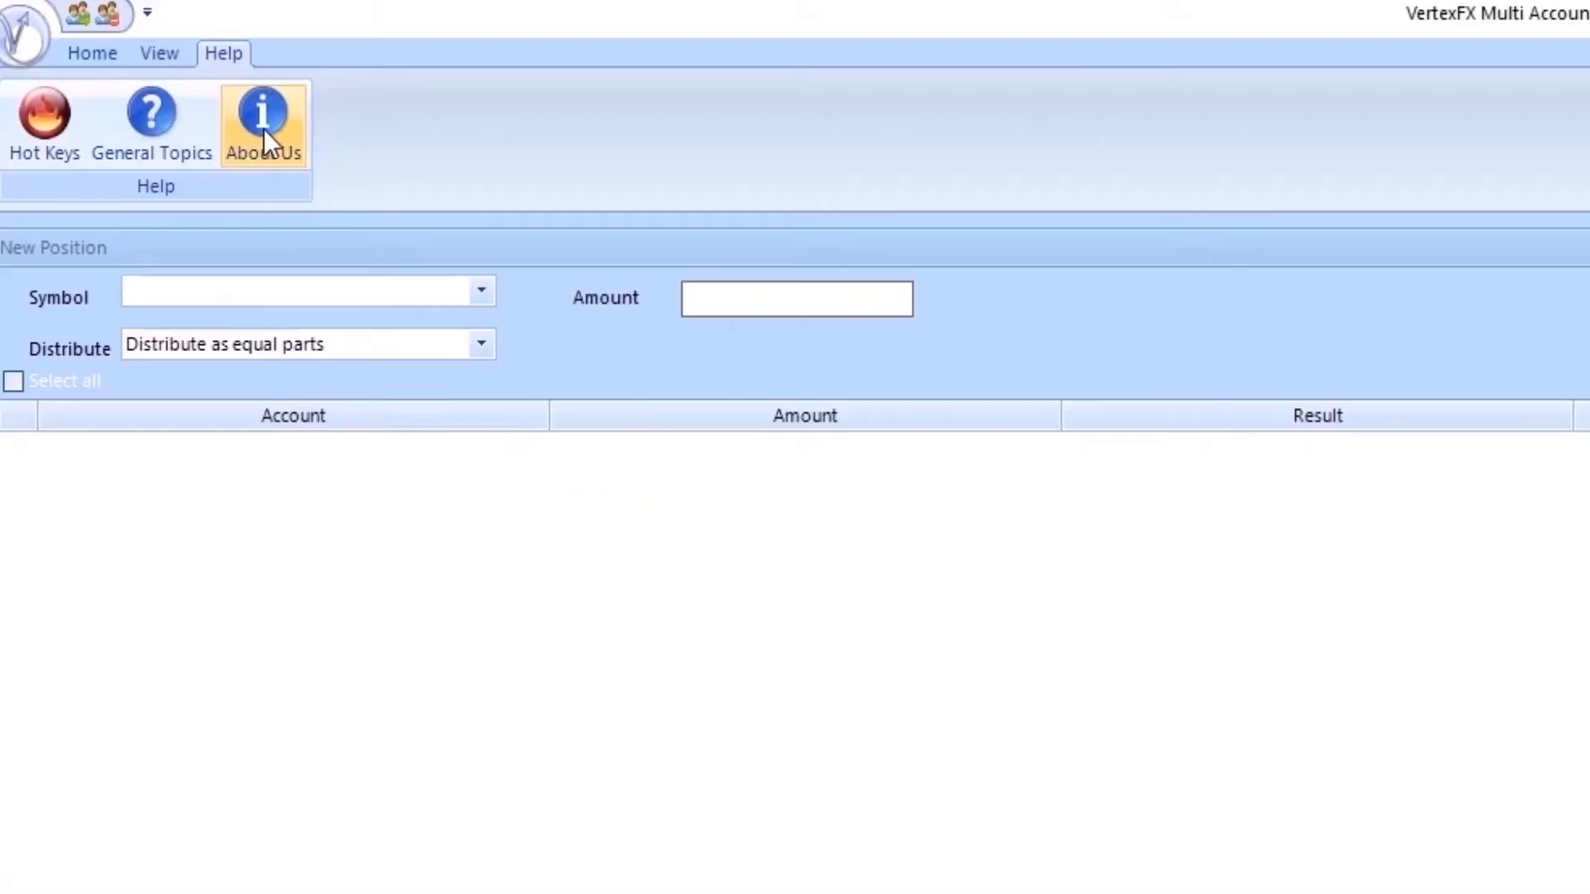
pyautogui.click(263, 121)
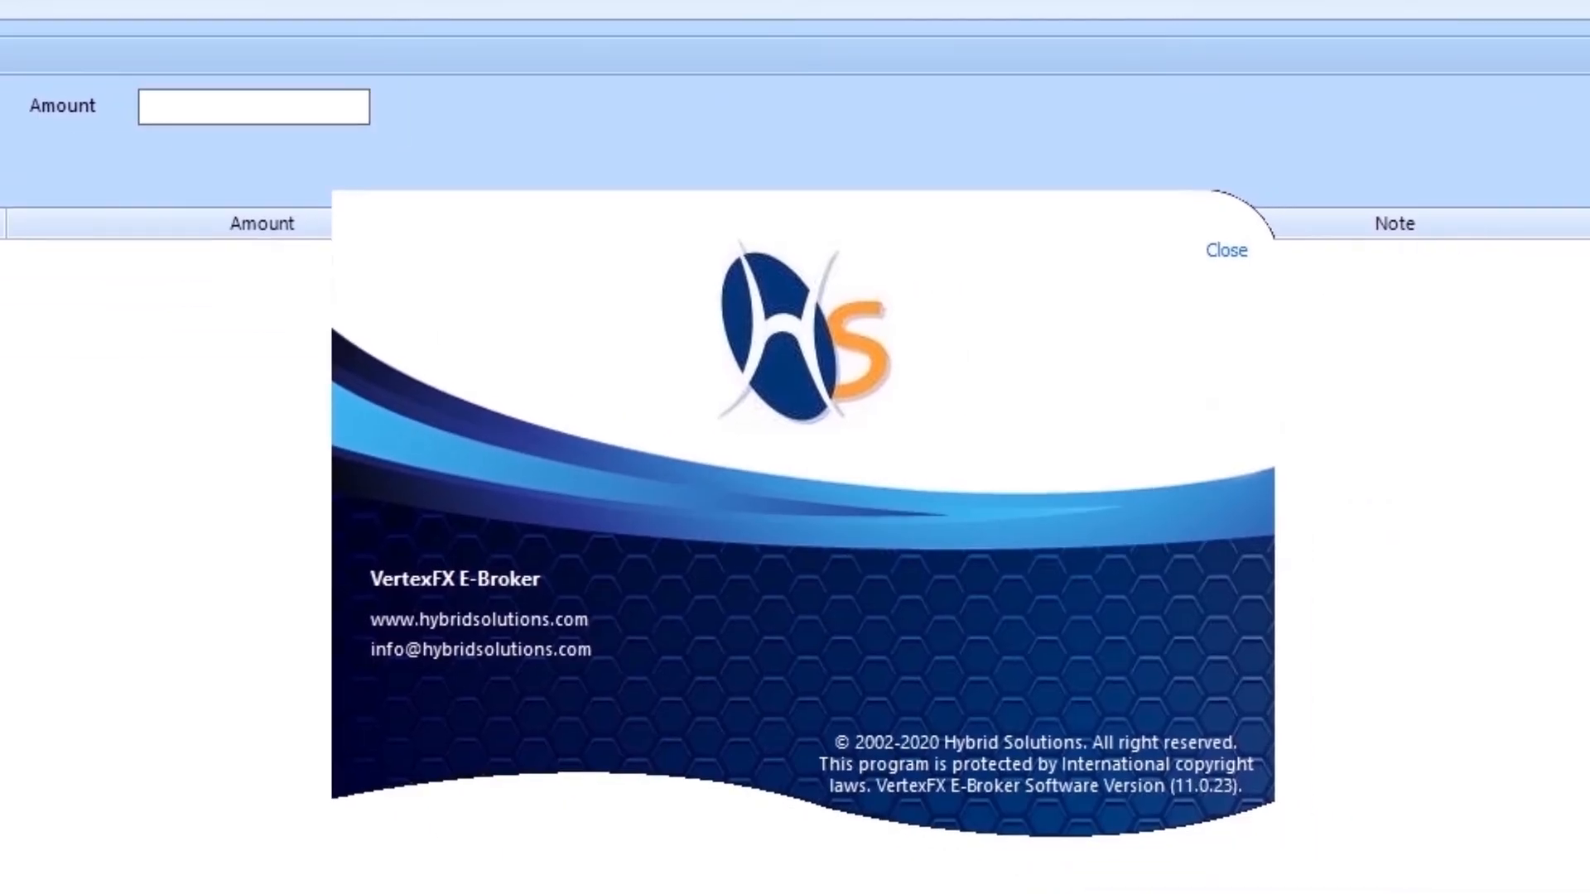
pyautogui.moveTo(1133, 255)
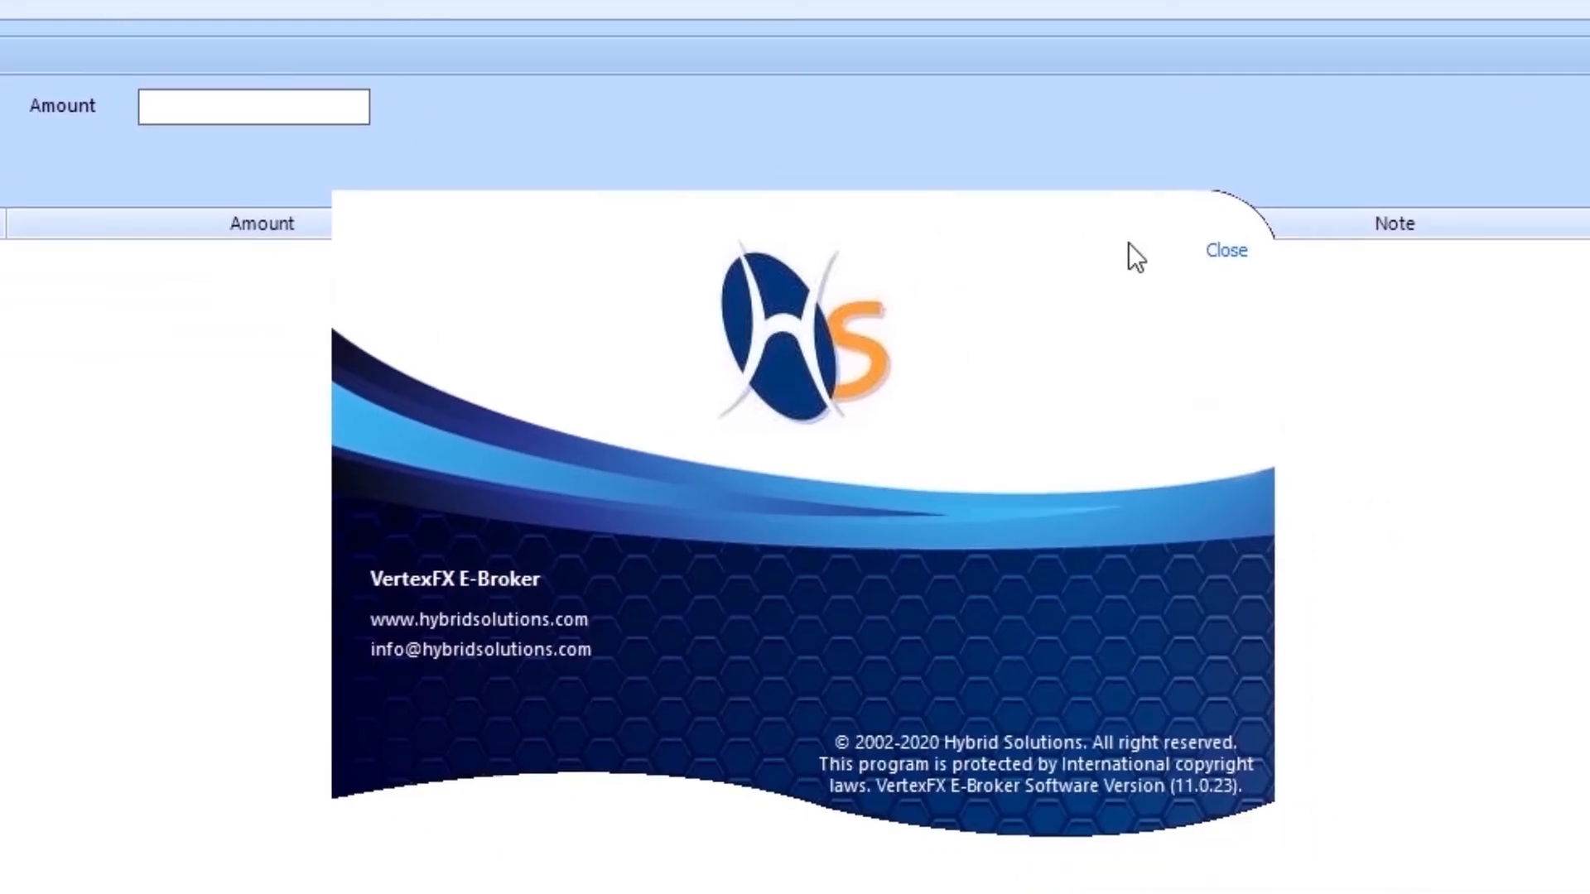
pyautogui.click(1226, 250)
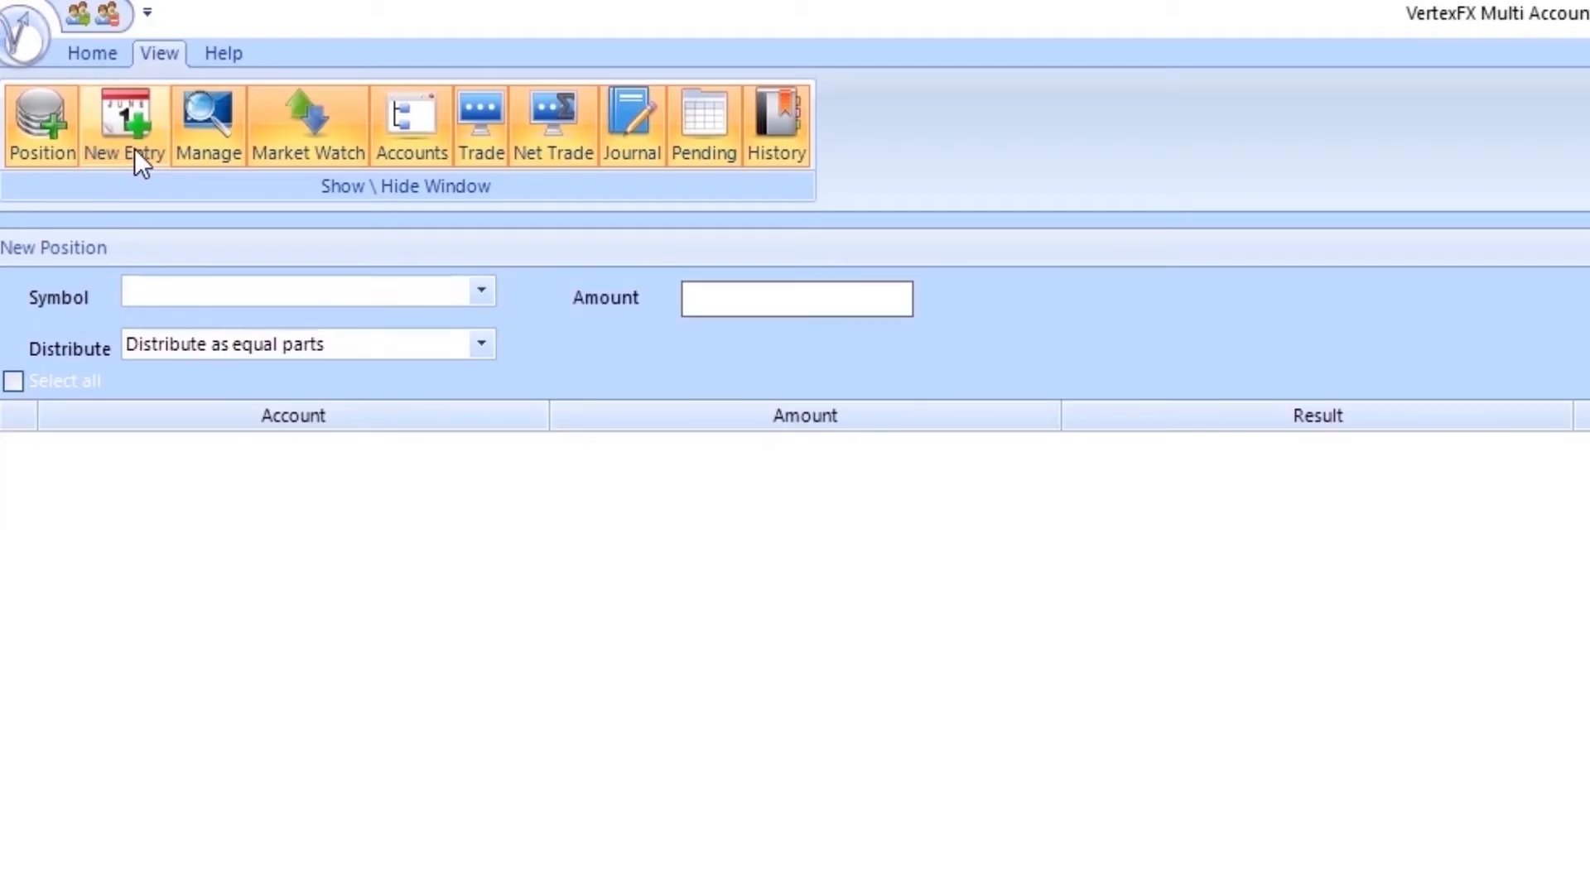
pyautogui.moveTo(631, 124)
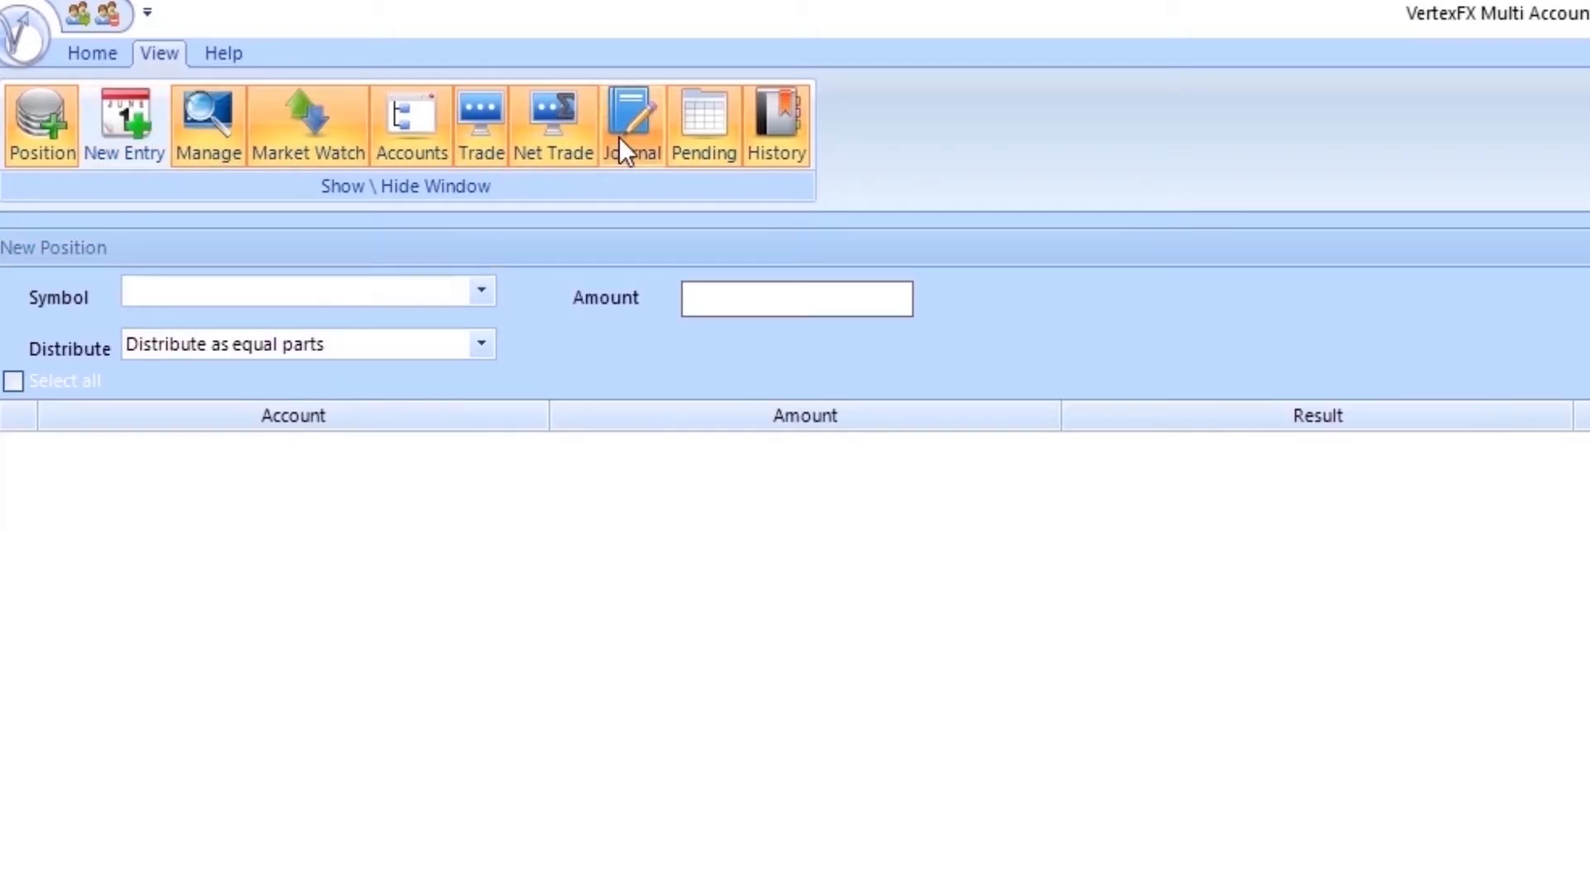
pyautogui.moveTo(340, 138)
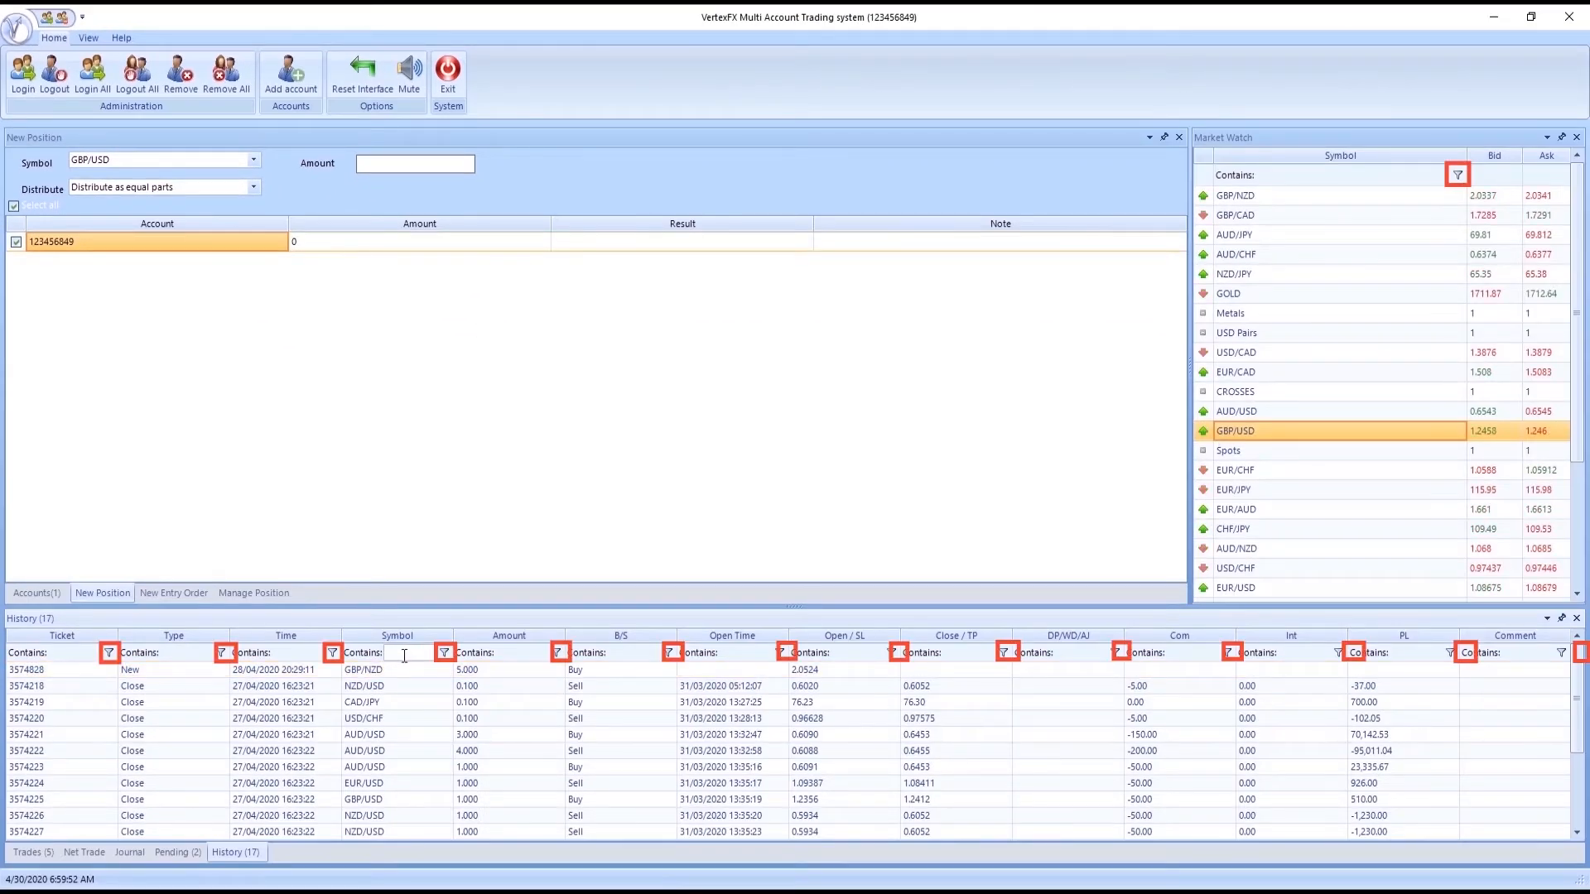
# Filter the History grid to Symbol 'AUD' and Type 'new', leaving no matching rows
pyautogui.write('AUD')
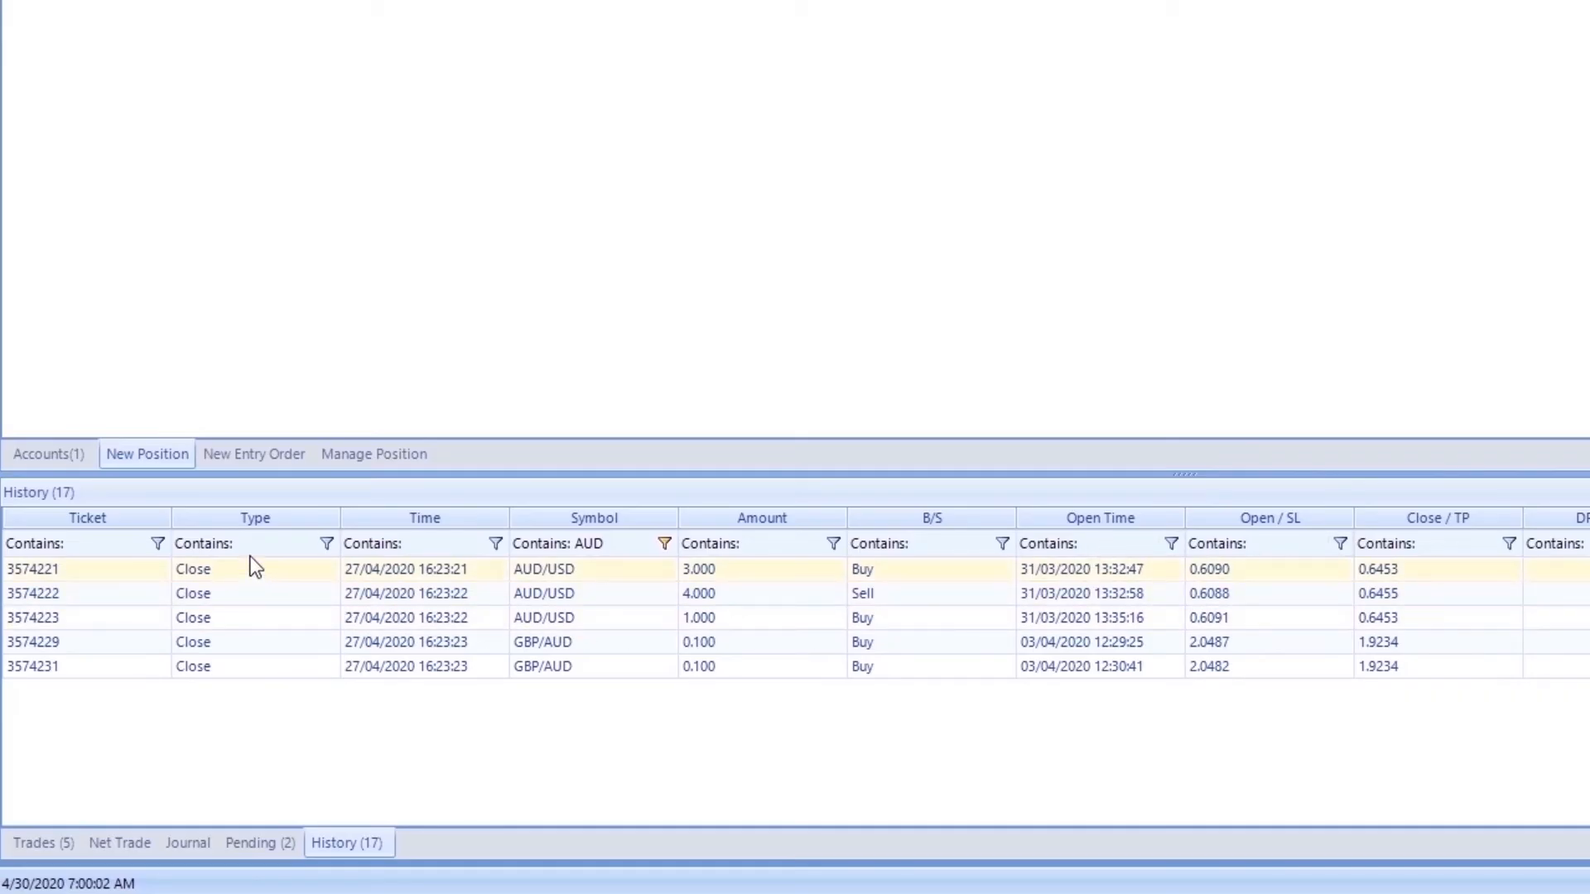
pyautogui.write('ne')
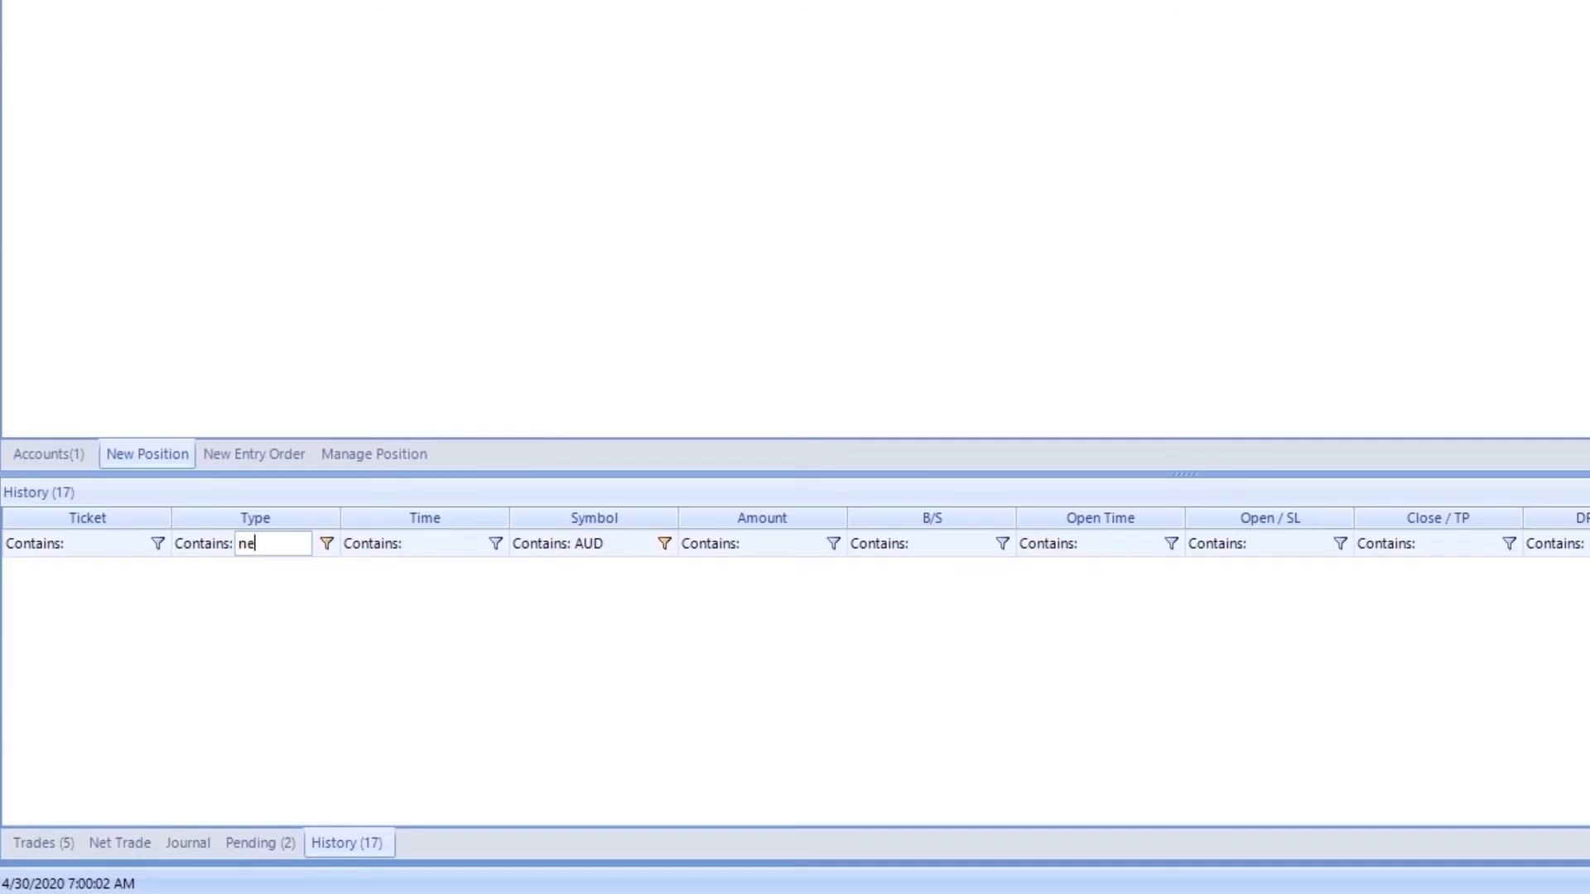
pyautogui.write('w')
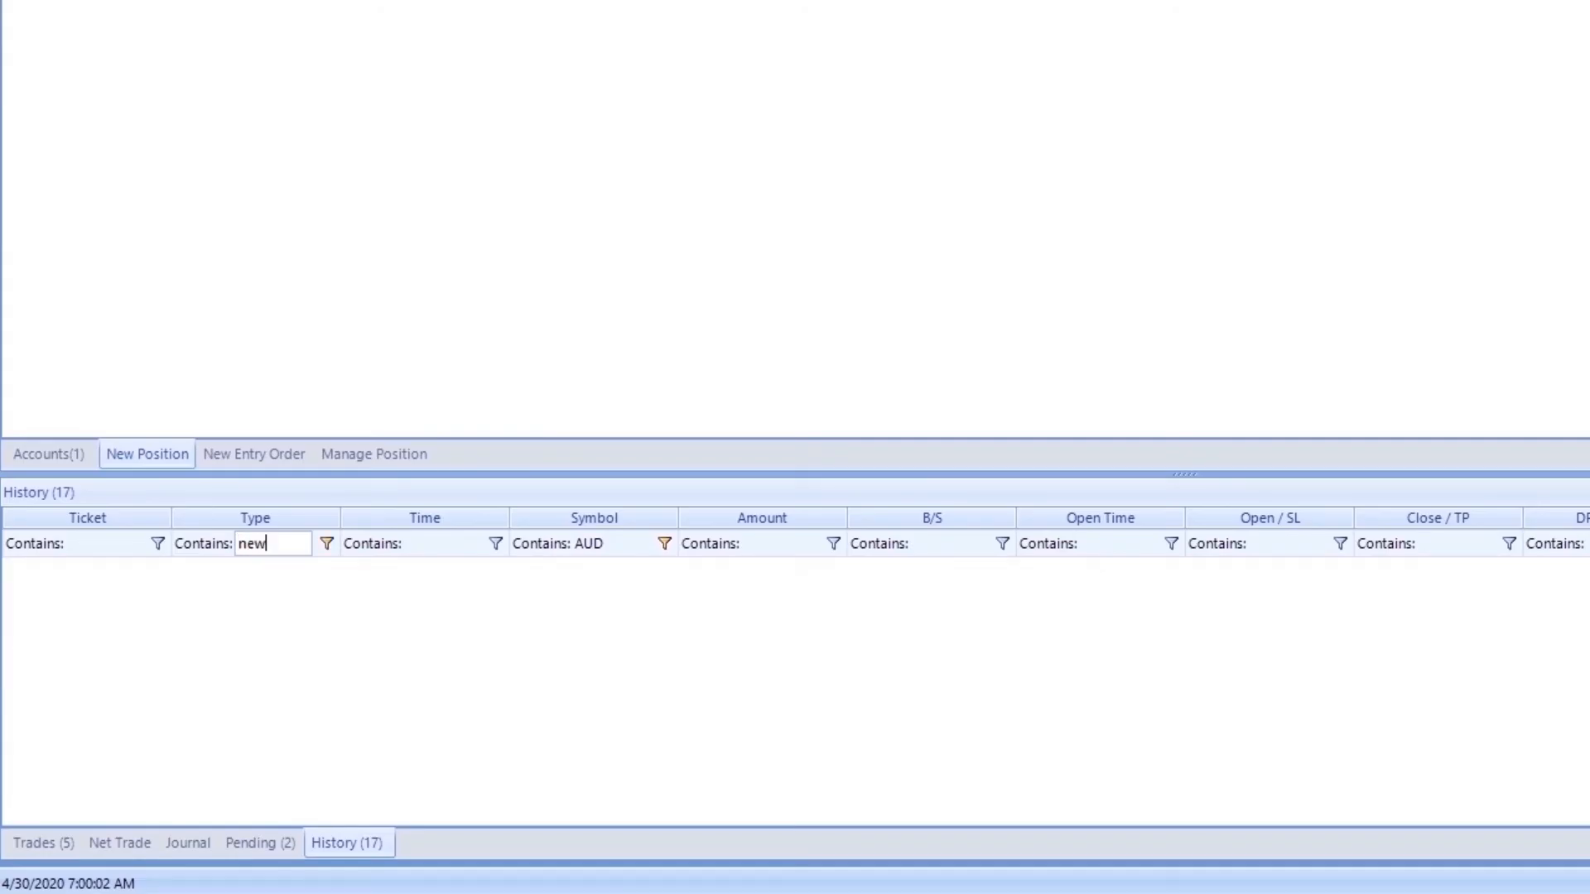